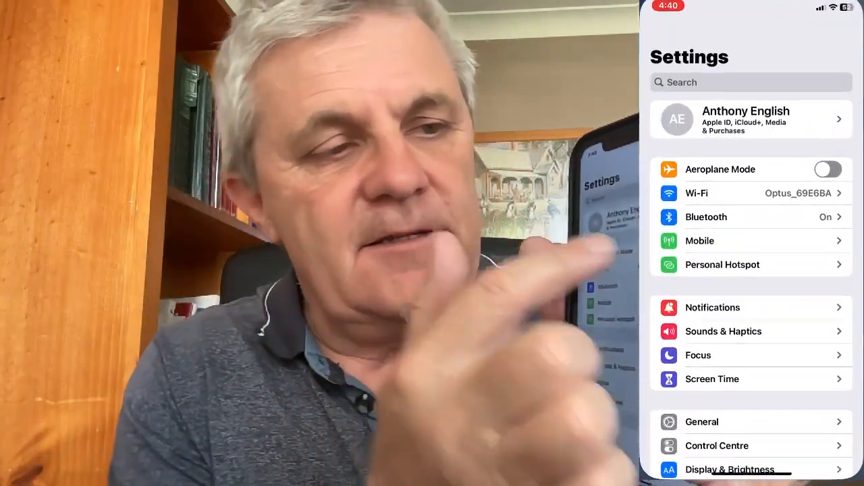
# Step: Show the Wi-Fi page to check which network the phone is connected to
pyautogui.click(702, 421)
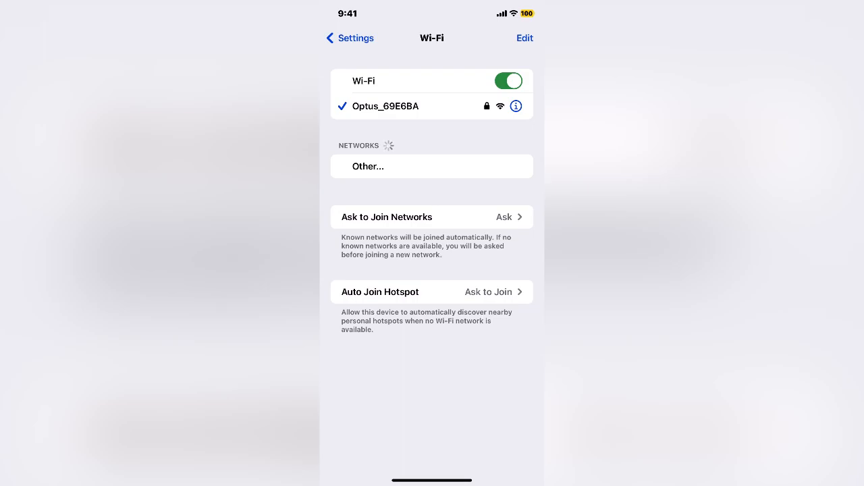
# Step: Review the Mobile data page, then return to Wi-Fi and flip the Wi-Fi switch
pyautogui.click(348, 38)
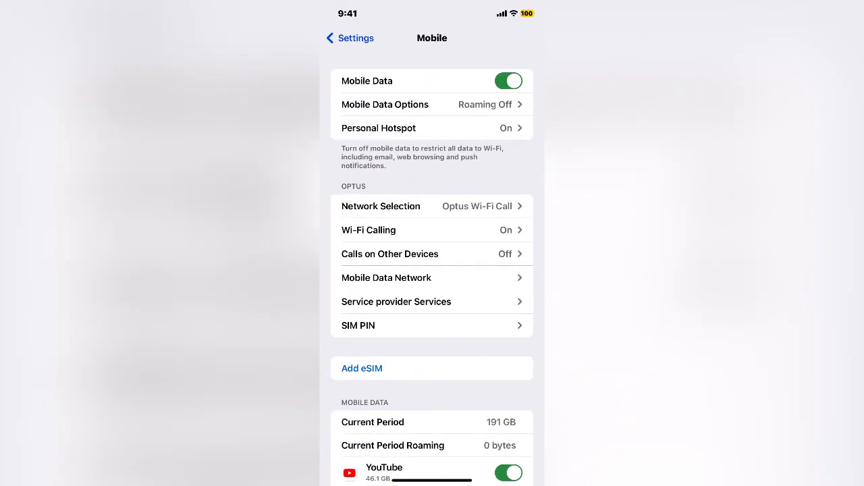
pyautogui.click(349, 38)
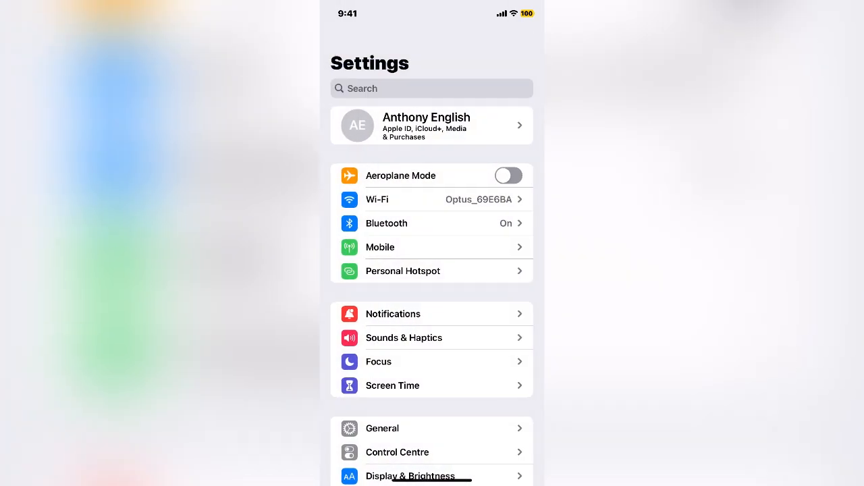
pyautogui.click(432, 200)
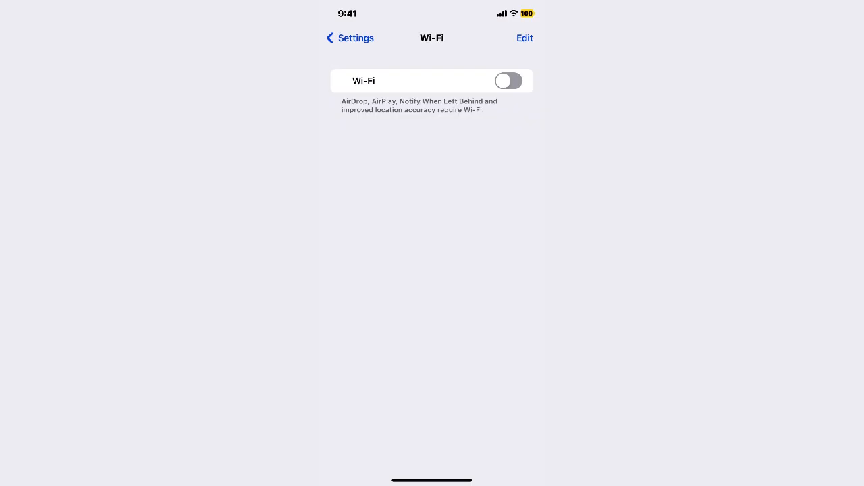
pyautogui.click(508, 81)
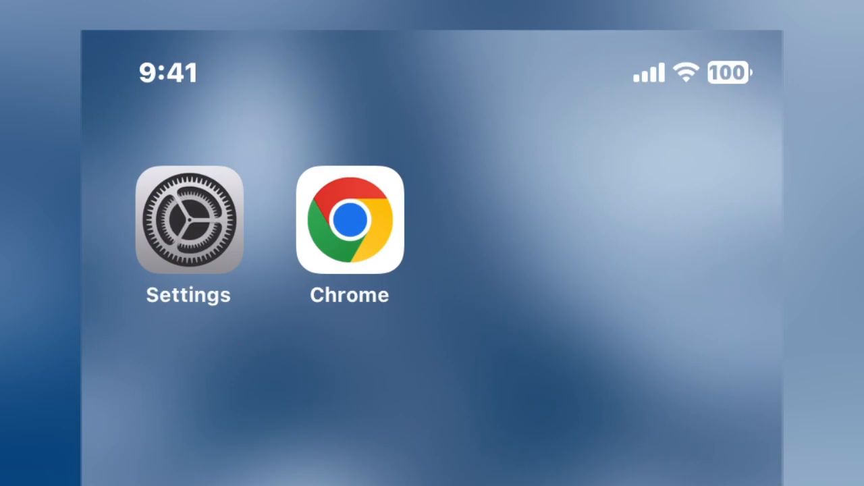
# Step: Reopen Settings from the Home Screen and browse down the main list
pyautogui.click(189, 221)
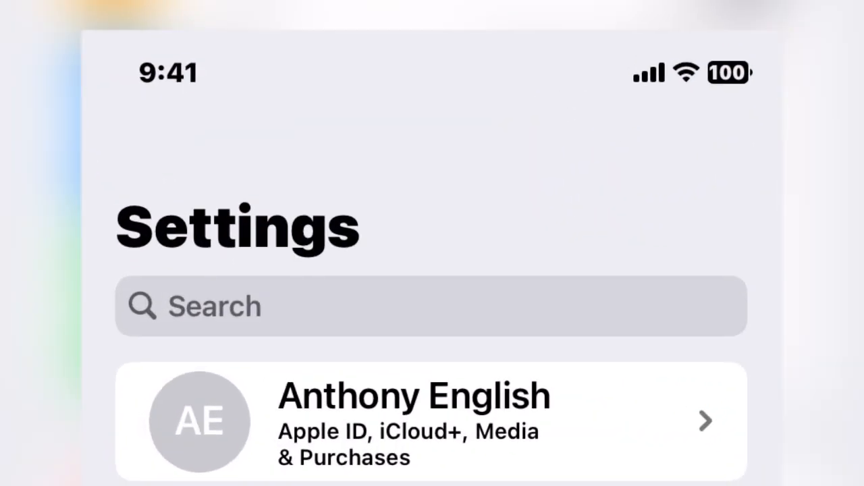
pyautogui.scroll(-3)
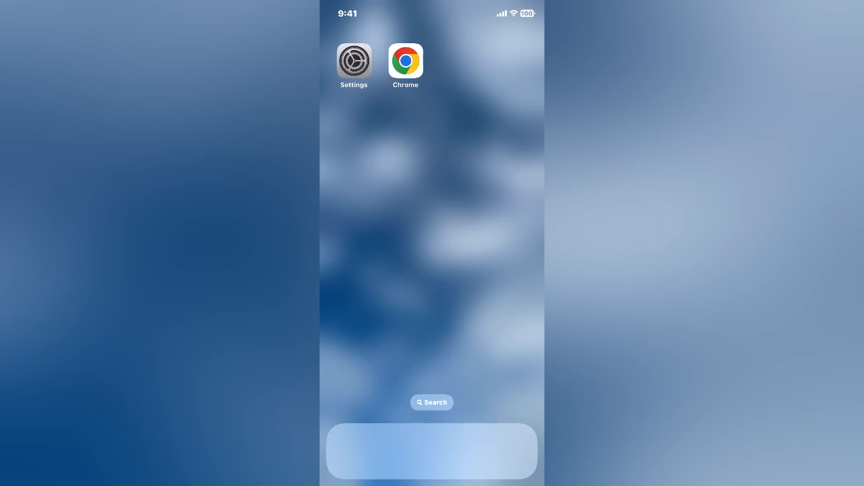
# Step: In Display & Brightness, set Auto-Lock to Never
pyautogui.click(354, 61)
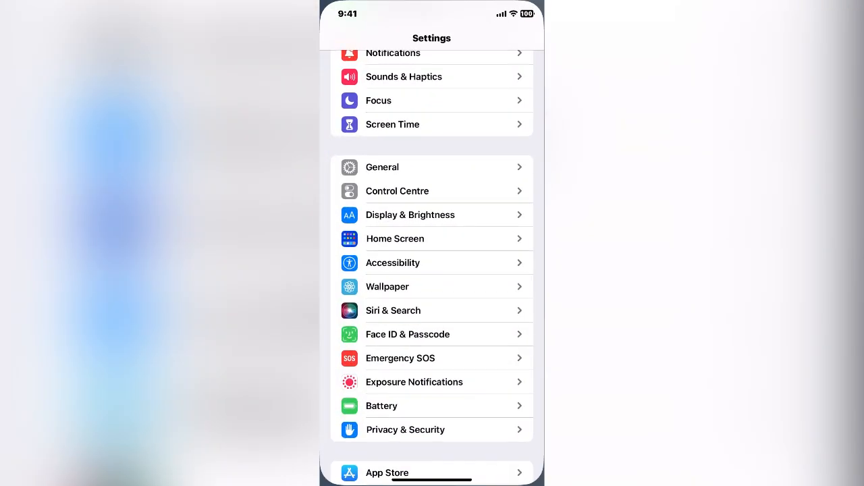
pyautogui.click(410, 215)
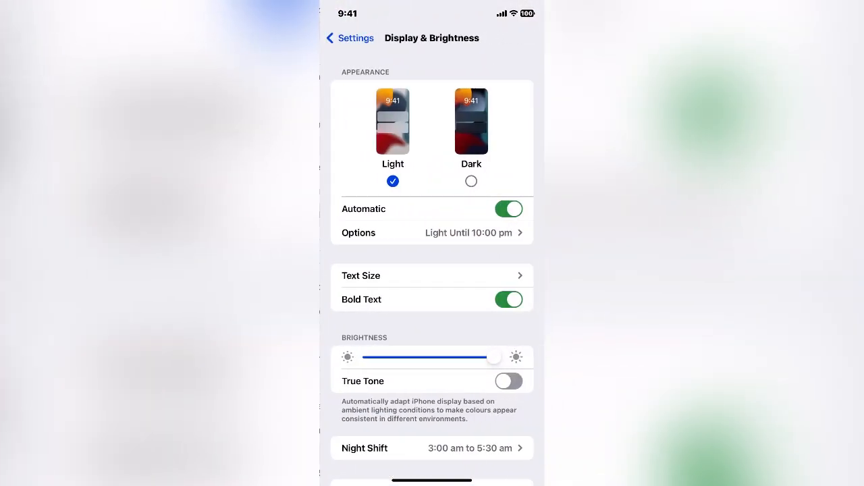
pyautogui.scroll(-3)
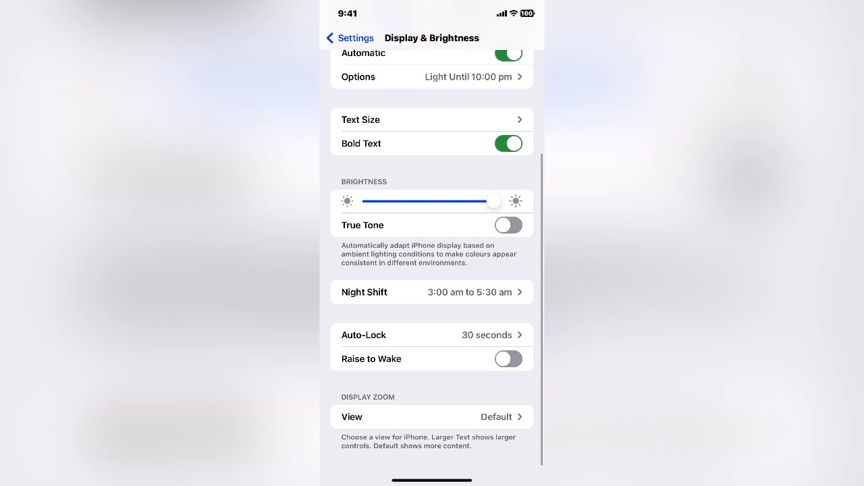
pyautogui.click(432, 335)
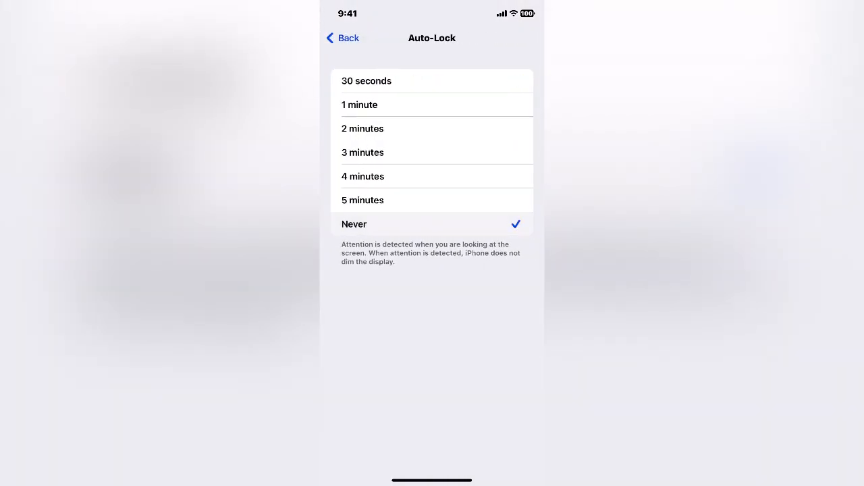
pyautogui.click(342, 38)
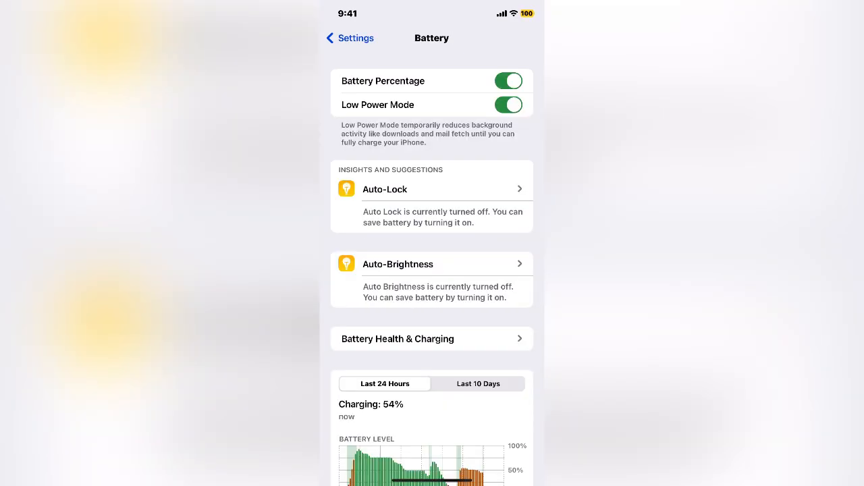
# Step: Revisit Display & Brightness to verify Auto-Lock shows Never, then return to the main list
pyautogui.click(349, 38)
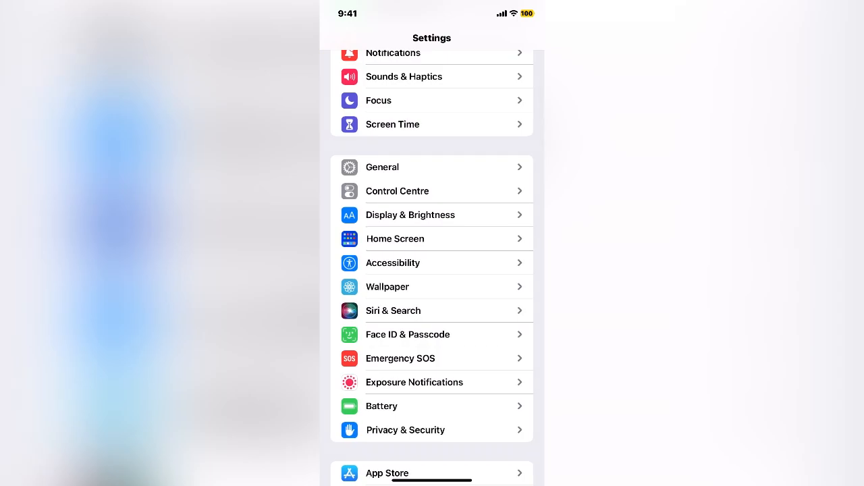
pyautogui.click(433, 405)
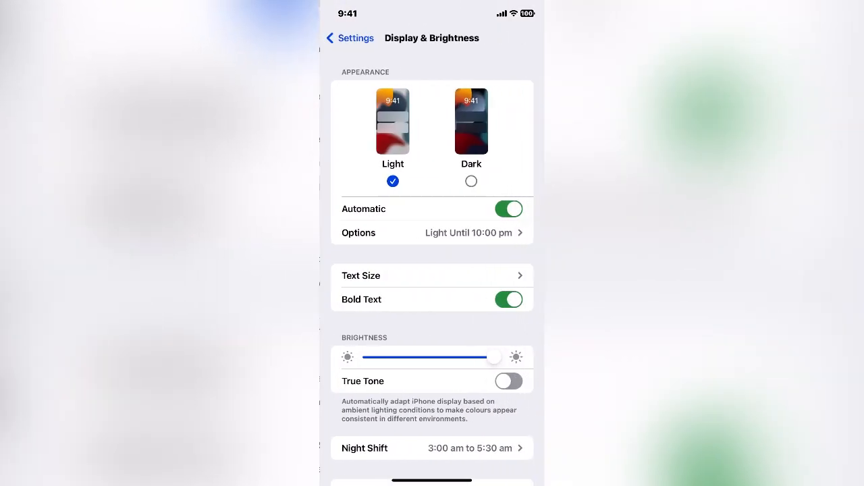
pyautogui.scroll(-3)
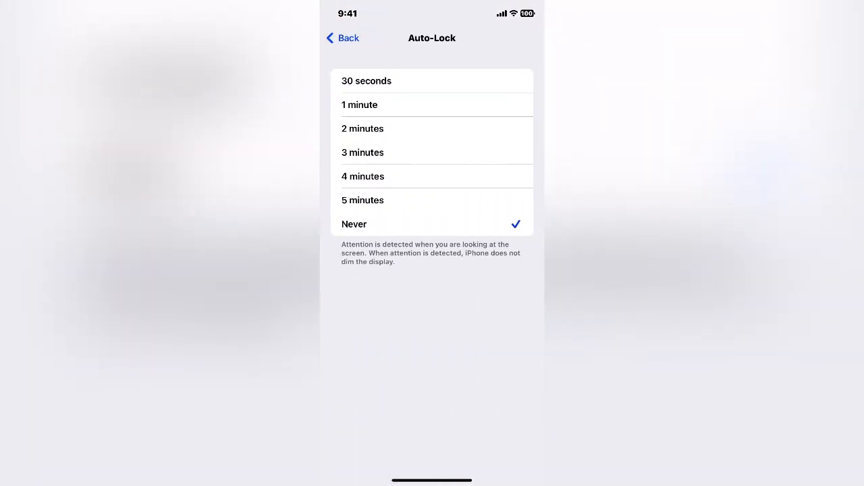
pyautogui.click(341, 38)
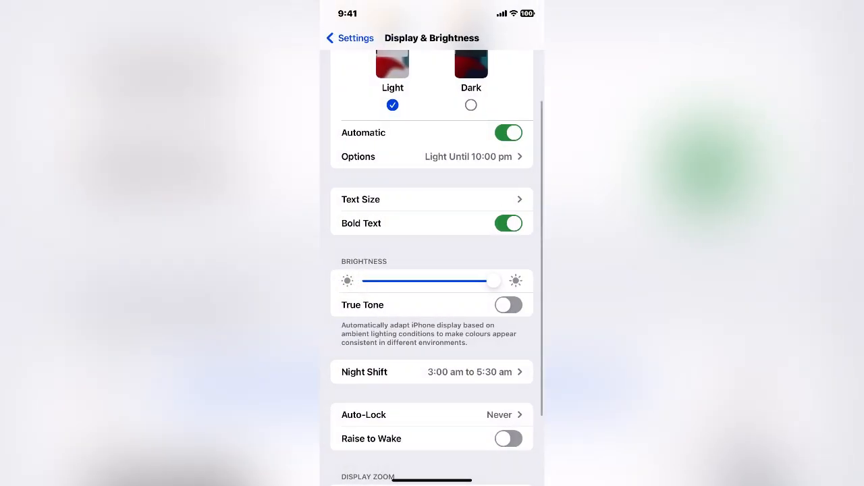
pyautogui.click(349, 38)
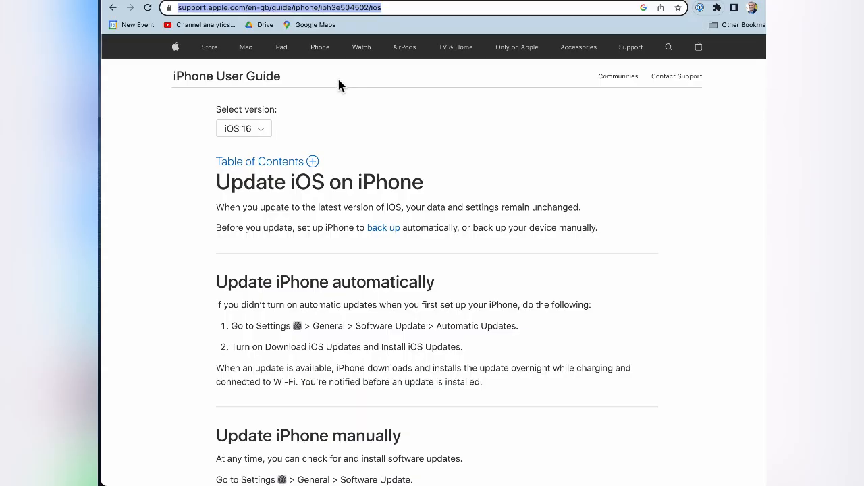
# Step: Read through Apple's support guide on updating iOS on iPhone
pyautogui.scroll(-3)
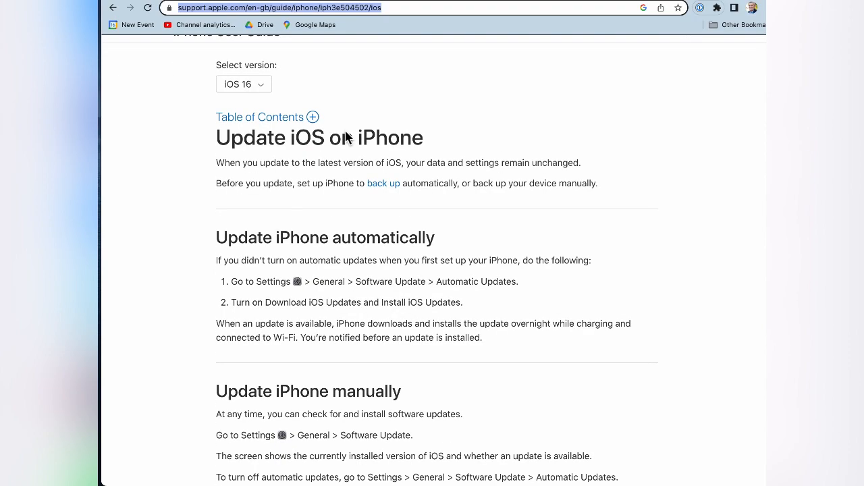
pyautogui.scroll(-3)
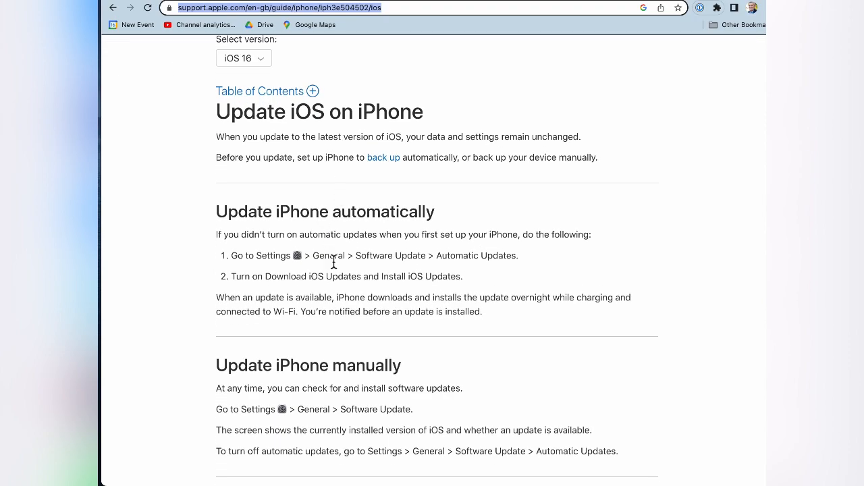
pyautogui.scroll(-3)
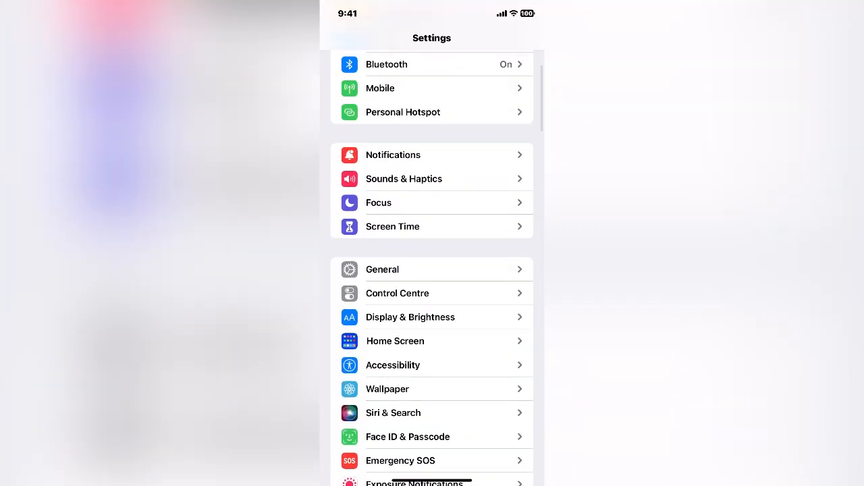
# Step: Start the iOS 16.1.2 download from Software Update, allowing it to use mobile data
pyautogui.scroll(3)
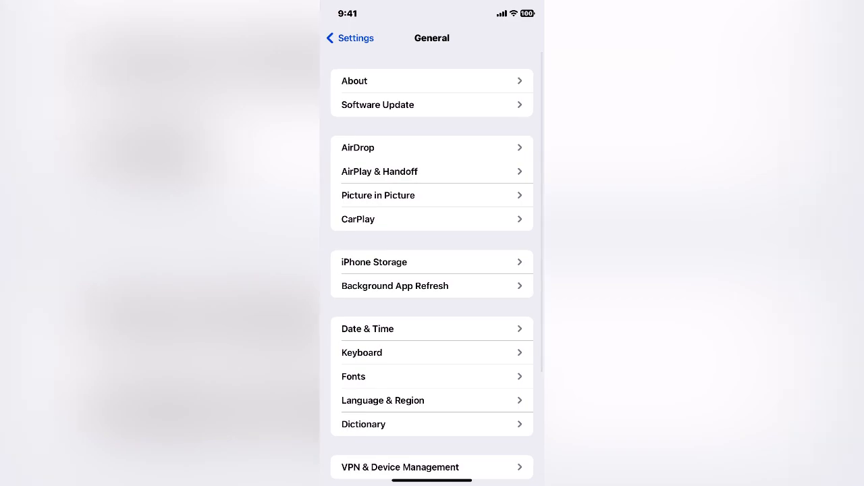
pyautogui.click(432, 105)
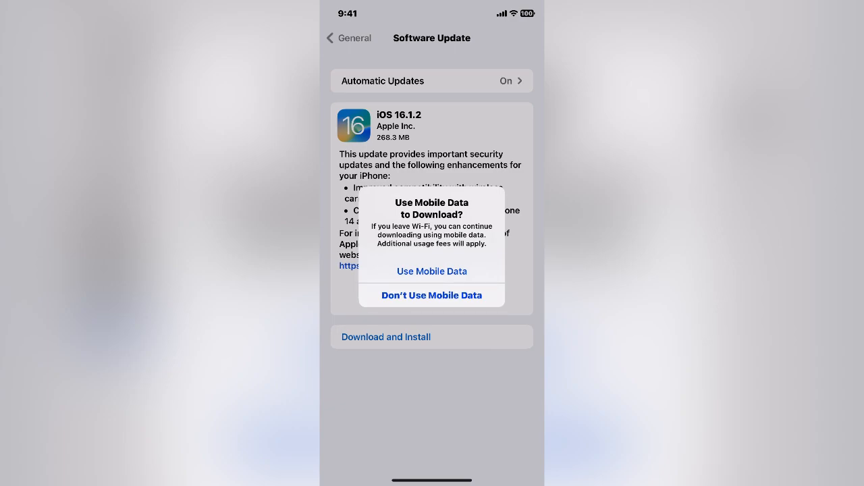
pyautogui.click(432, 270)
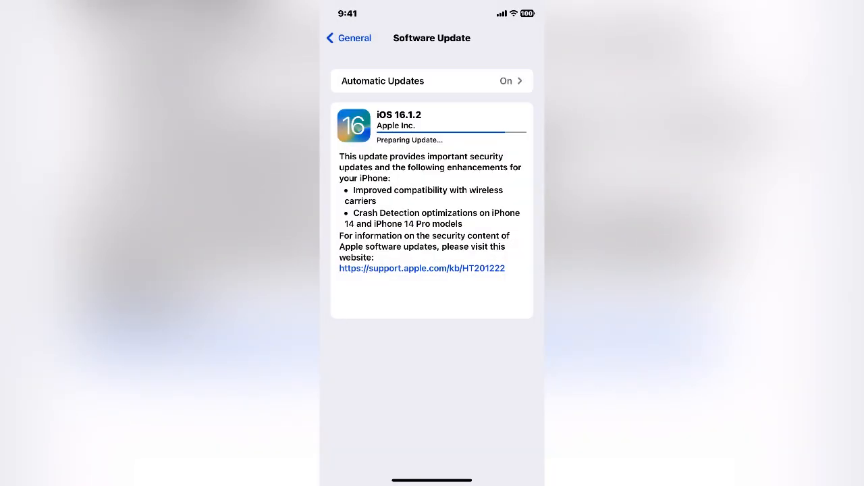